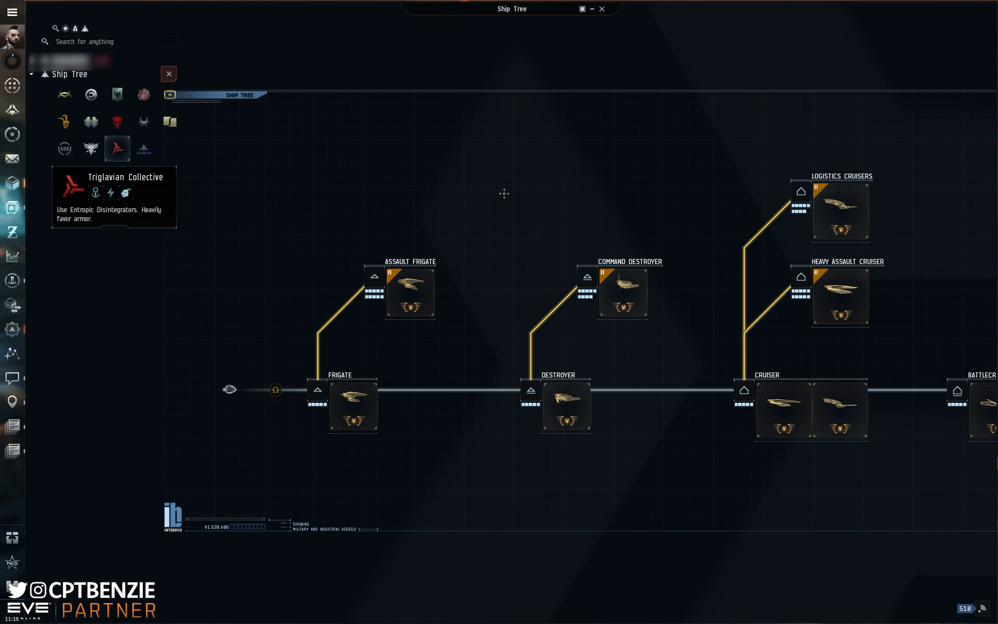
mouse_move(352, 383)
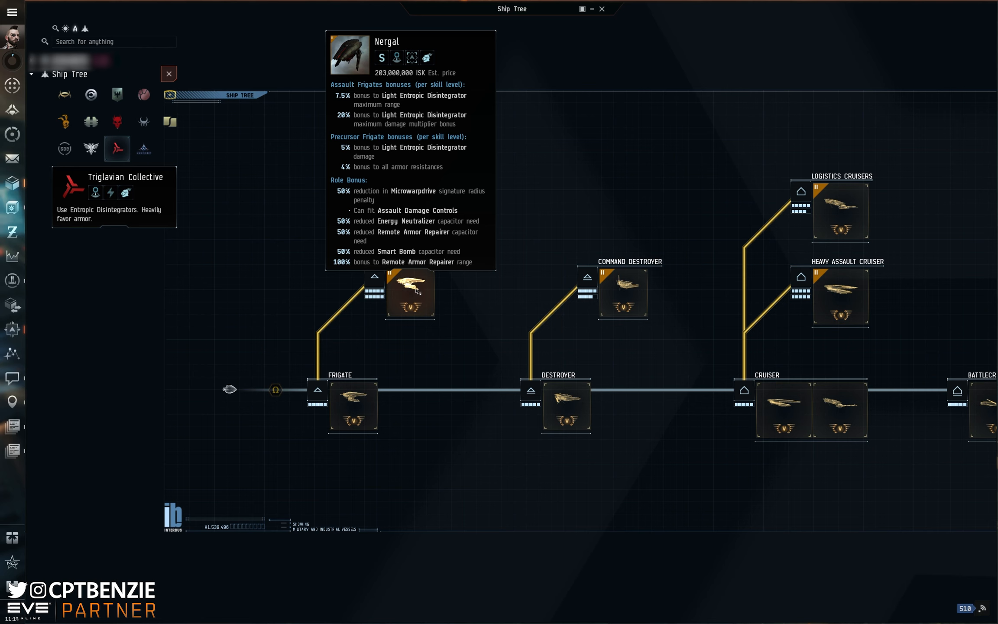
mouse_move(566, 407)
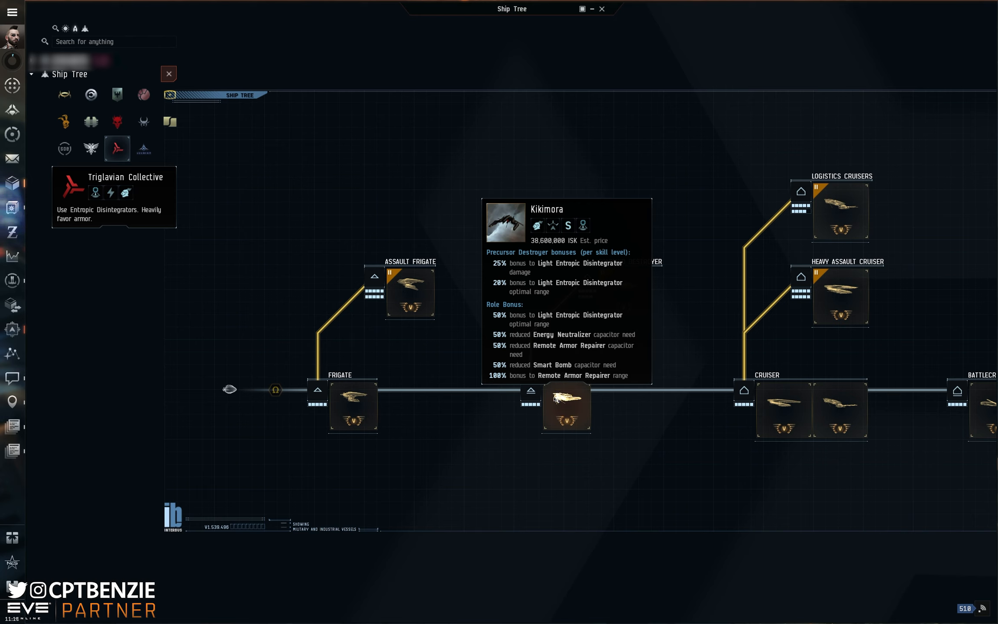
mouse_move(635, 275)
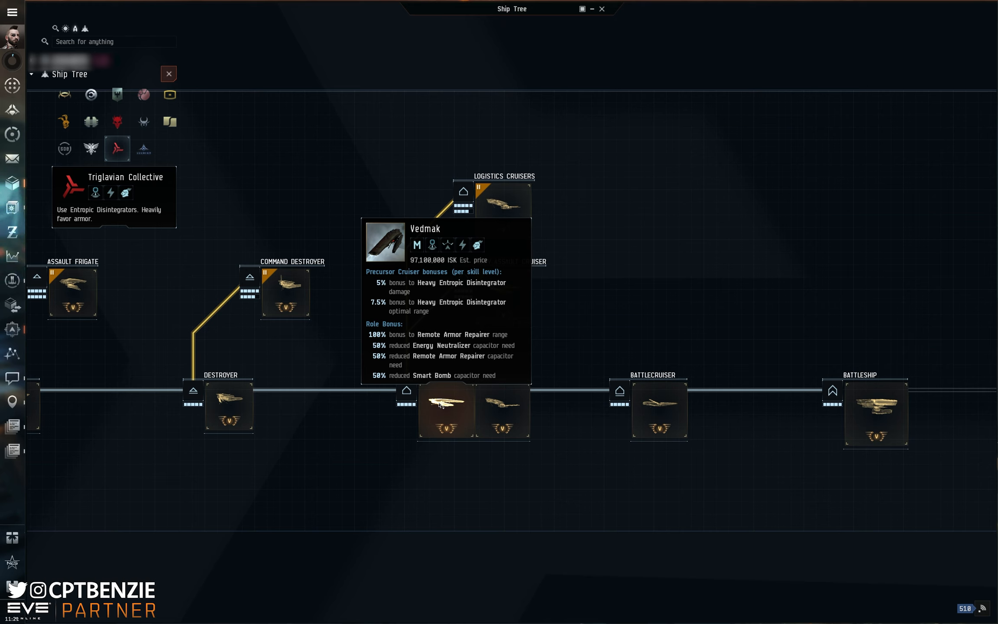
mouse_move(440, 405)
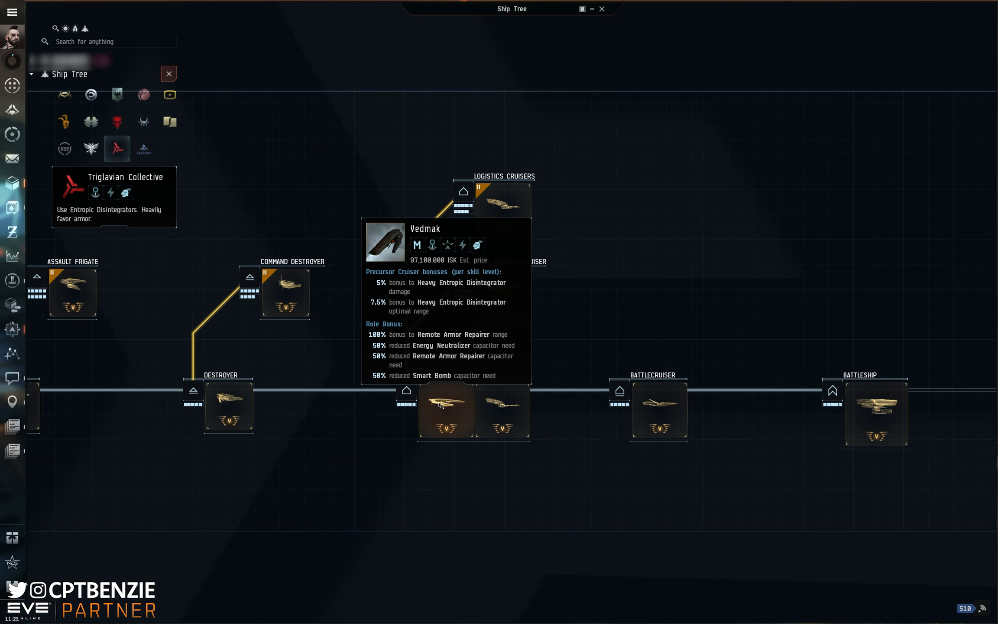
mouse_move(503, 404)
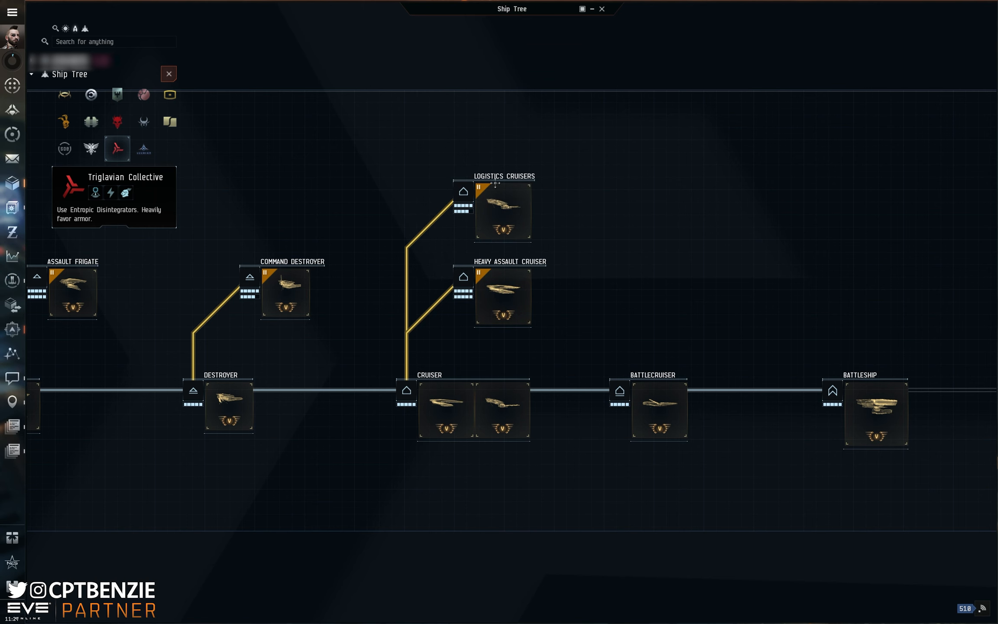
mouse_move(503, 210)
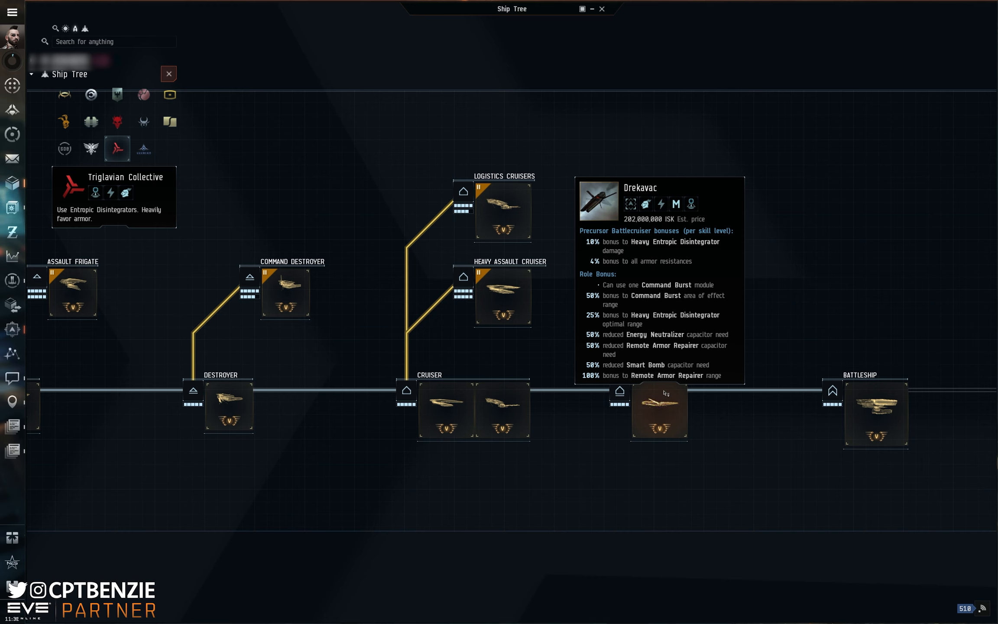
mouse_move(752, 349)
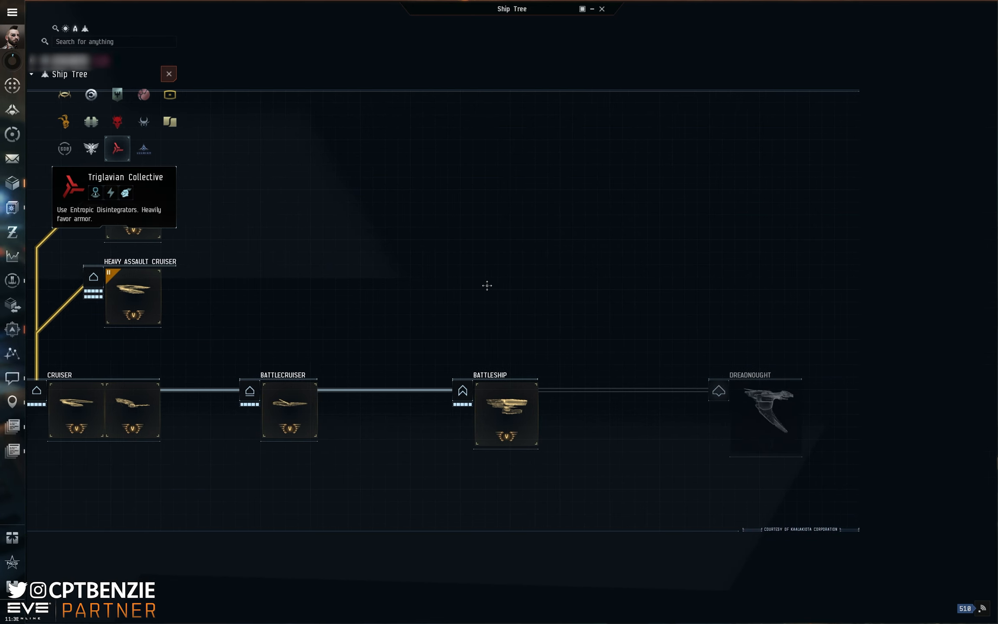
mouse_move(506, 413)
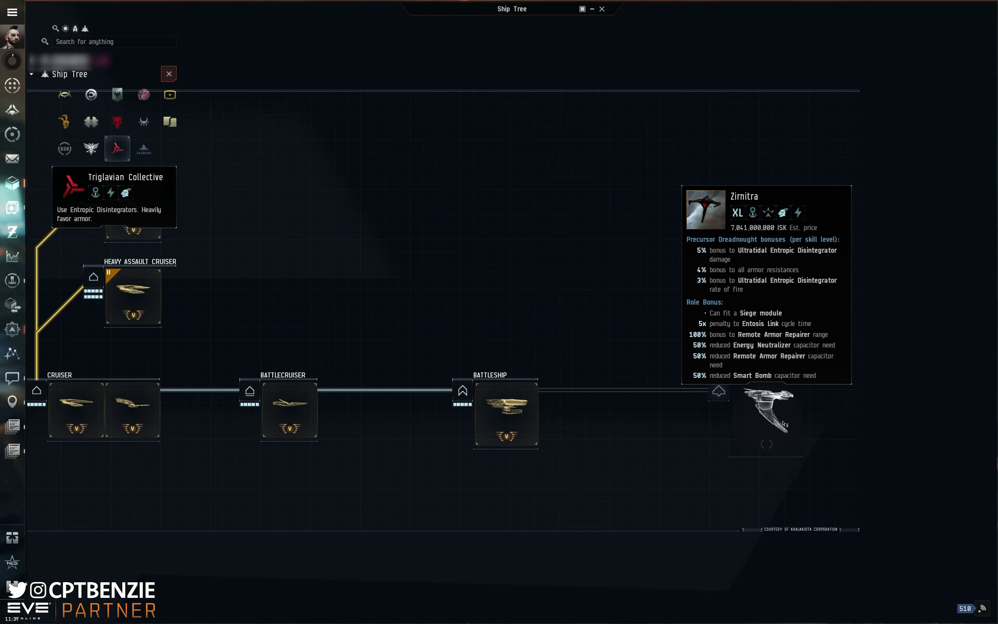
mouse_move(641, 364)
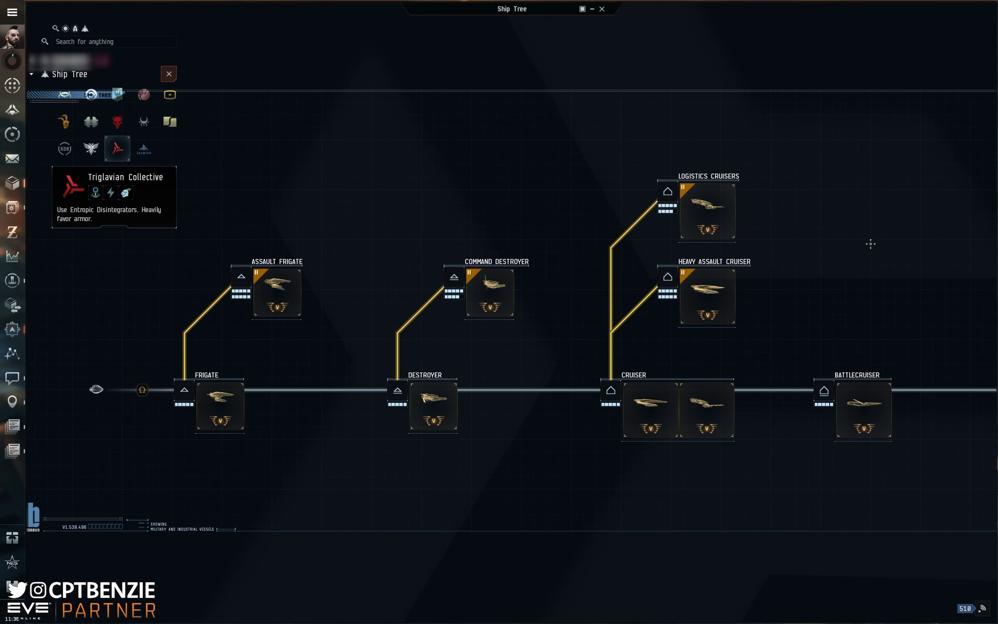
mouse_move(443, 192)
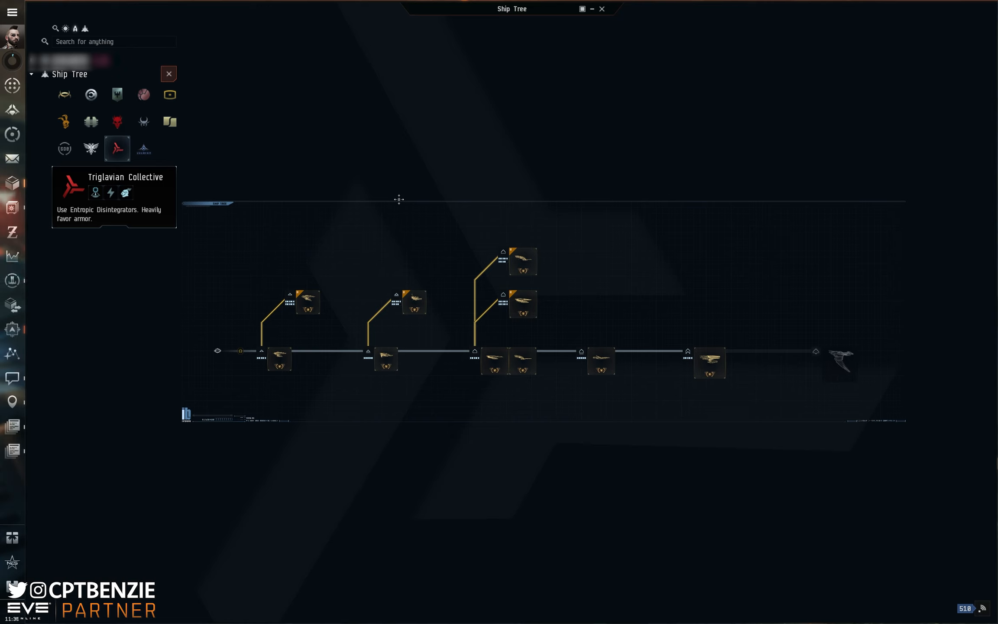
mouse_move(170, 121)
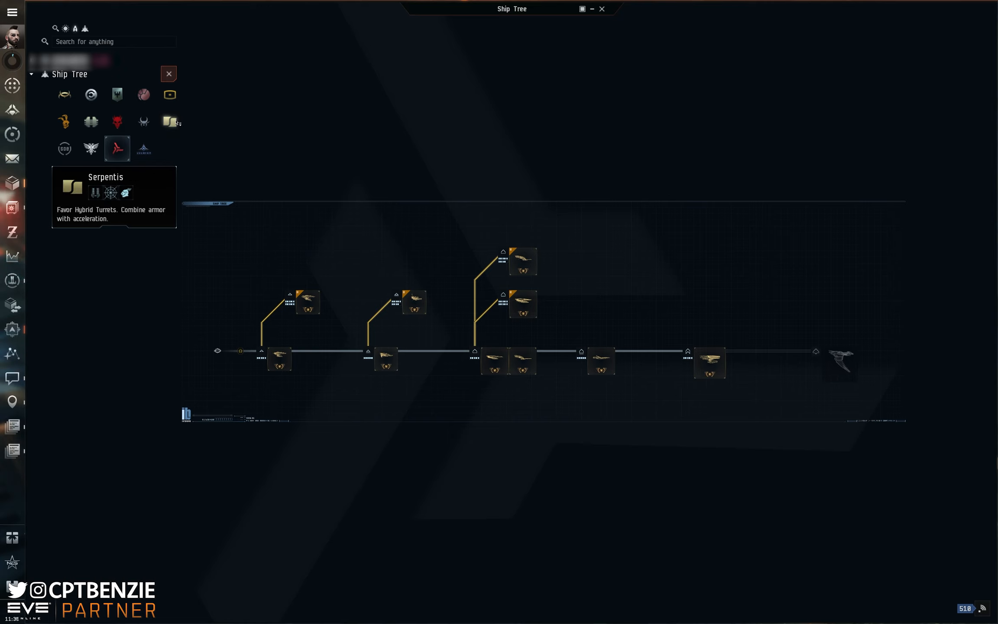